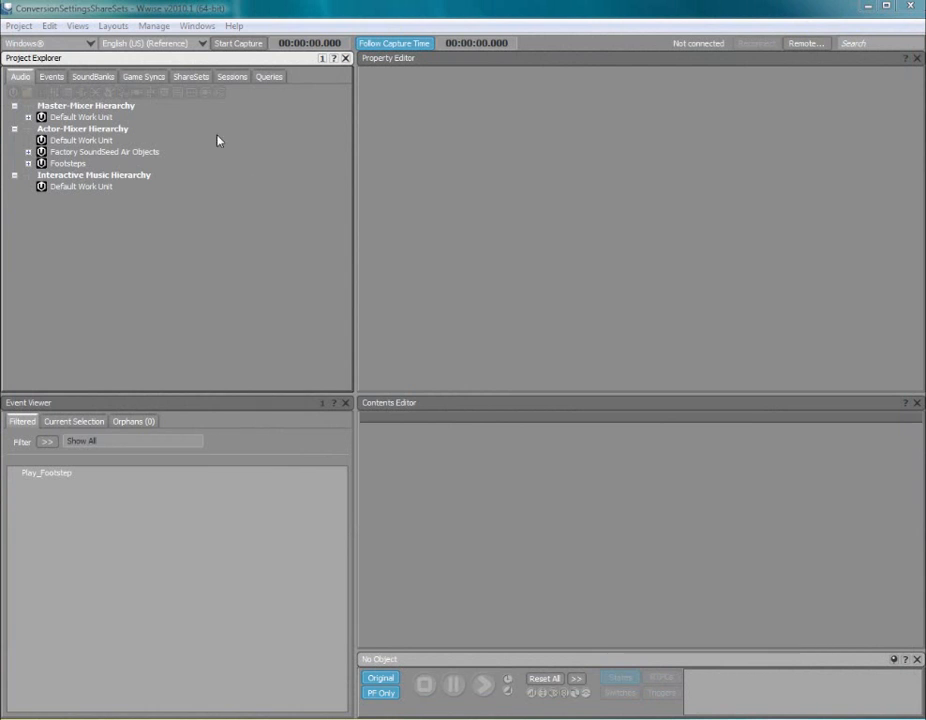
Add a Conversion Settings ShareSet named Foley under the Default Work Unit from the ShareSets list
left_click(192, 76)
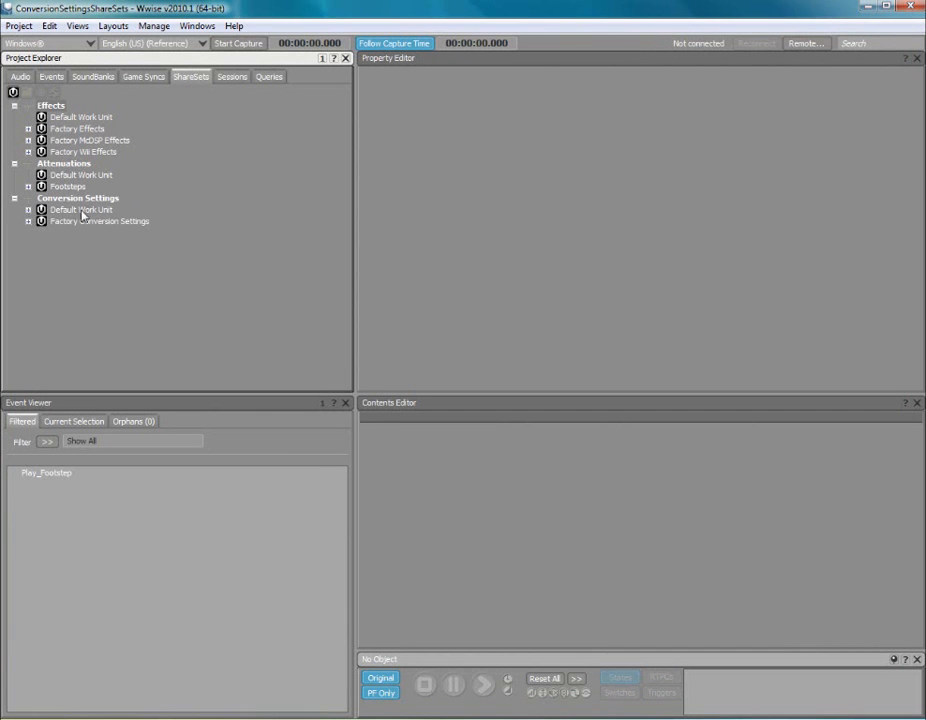
right_click(80, 210)
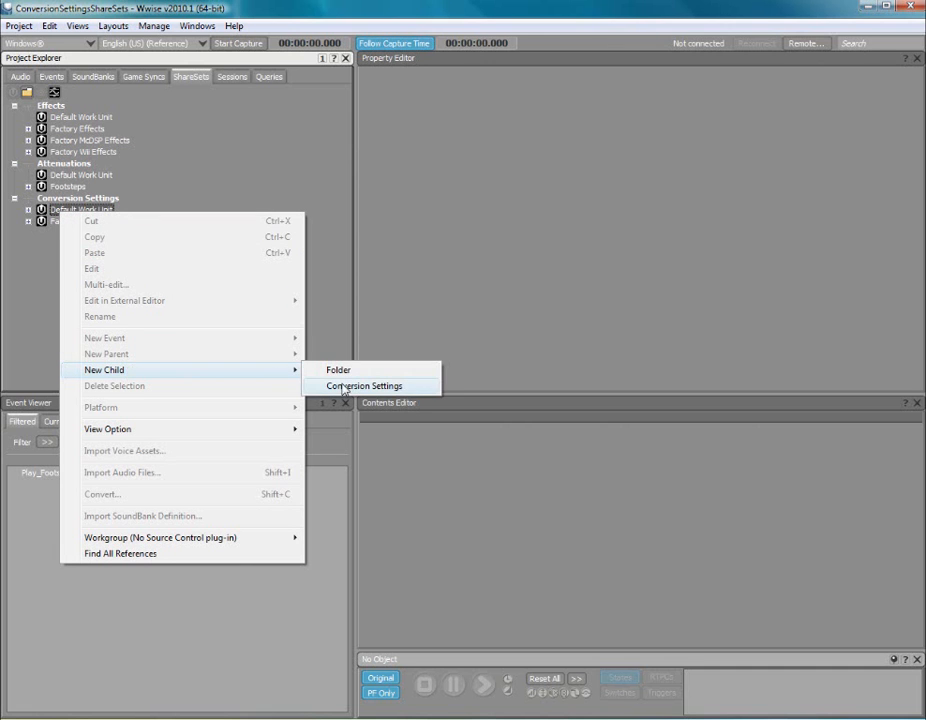
left_click(364, 384)
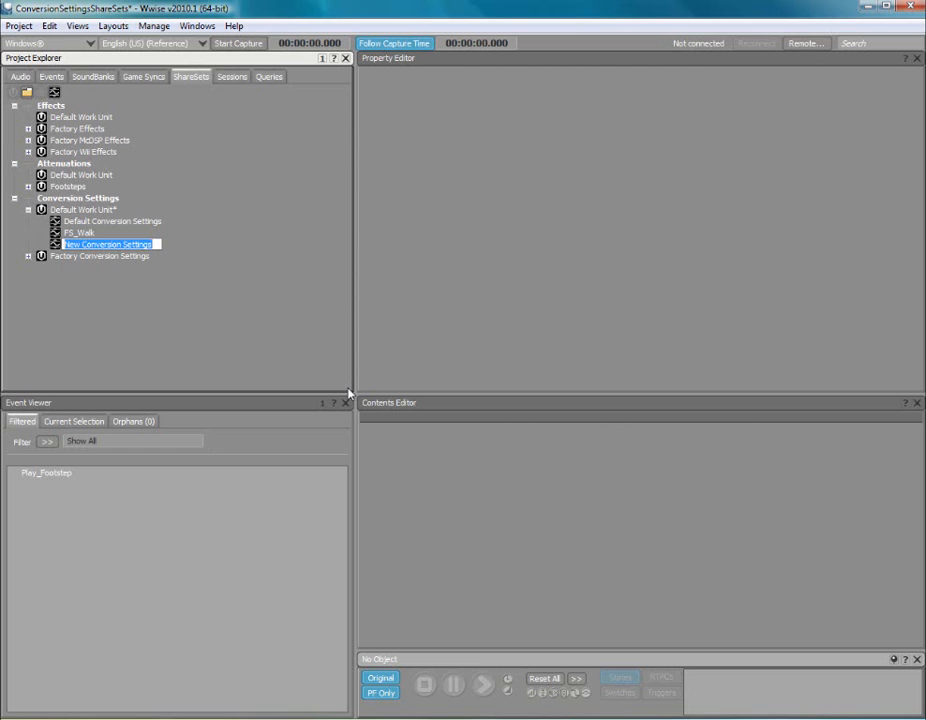
type("Foley")
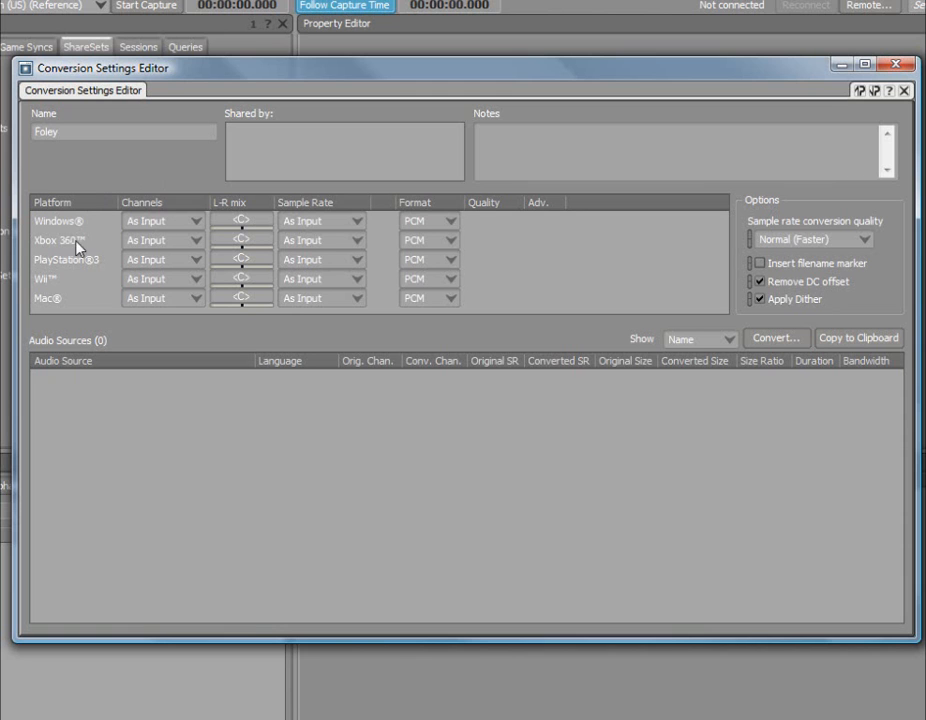
mouse_move(62, 304)
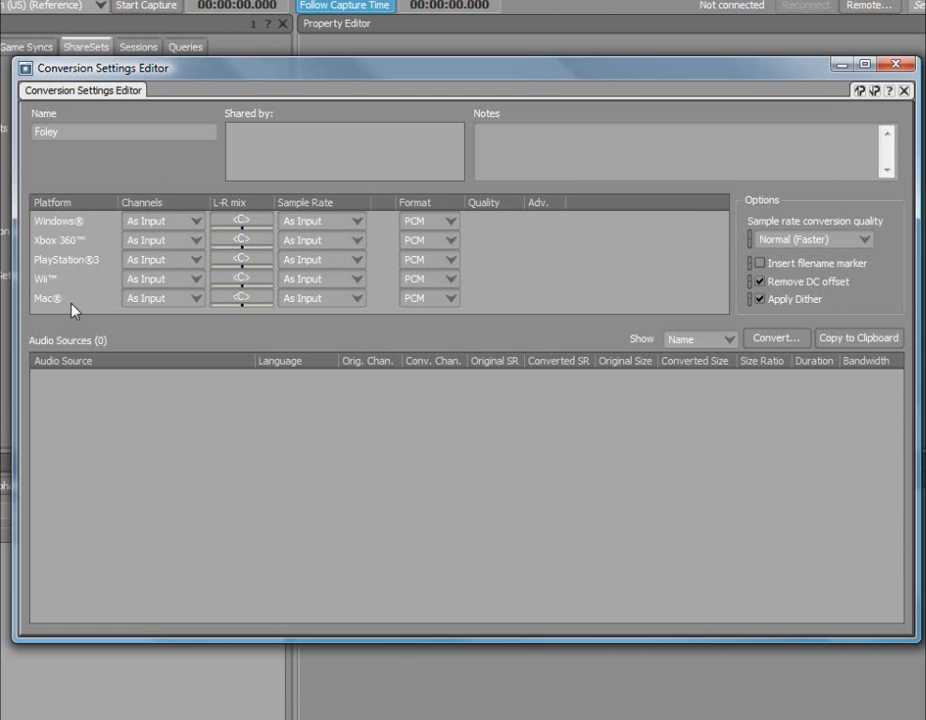
Set the Windows format to Vorbis at quality 2 and bring up its encoder parameters
left_click(192, 220)
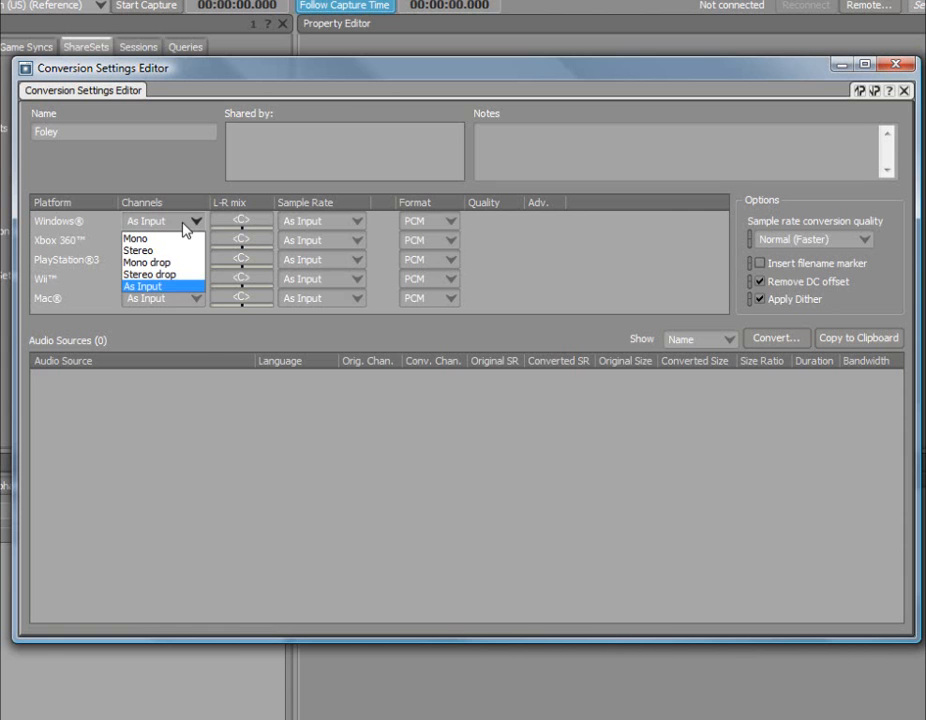
mouse_move(172, 220)
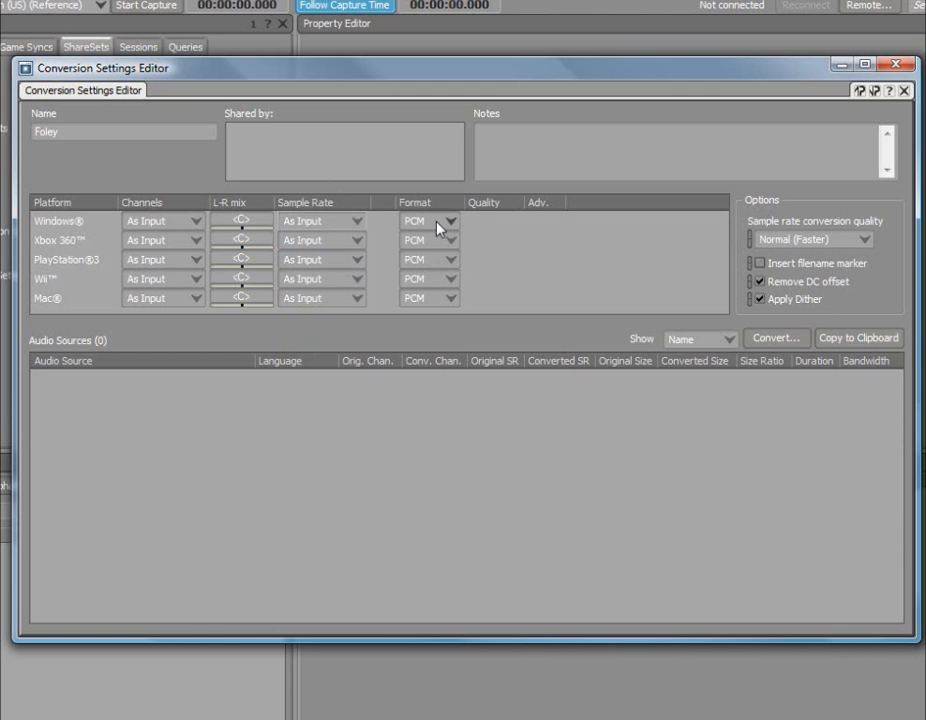
left_click(448, 220)
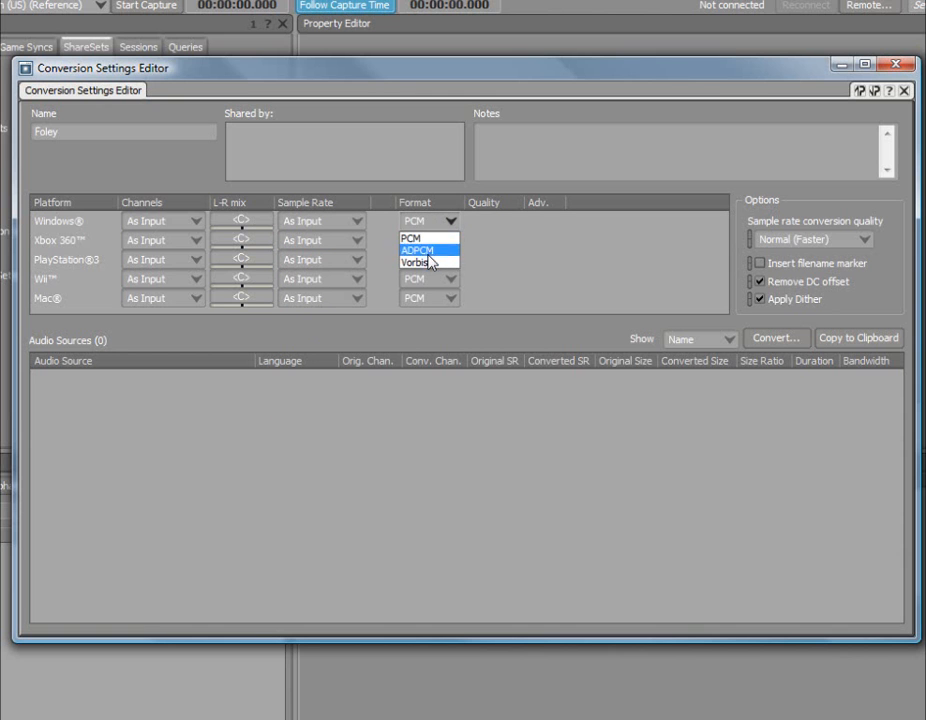
left_click(416, 262)
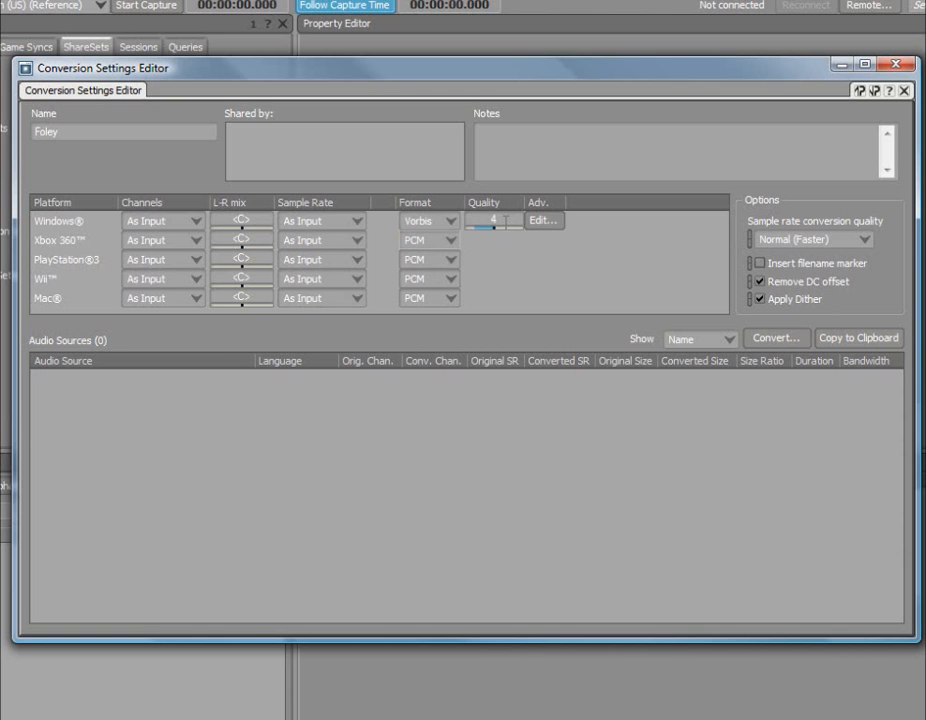
left_click_drag(500, 220, 480, 240)
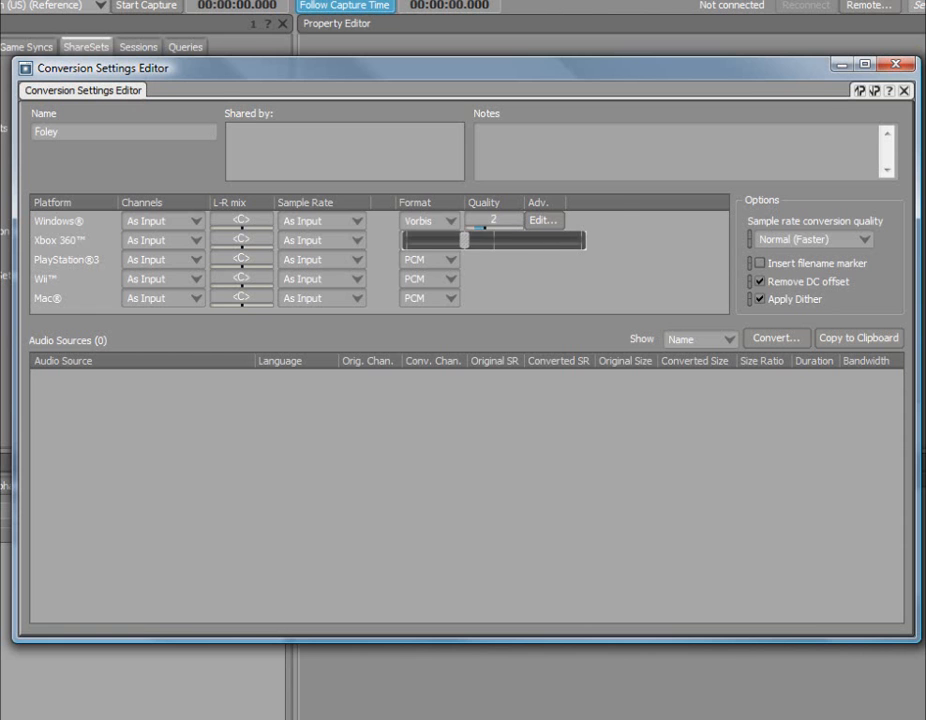
left_click(544, 218)
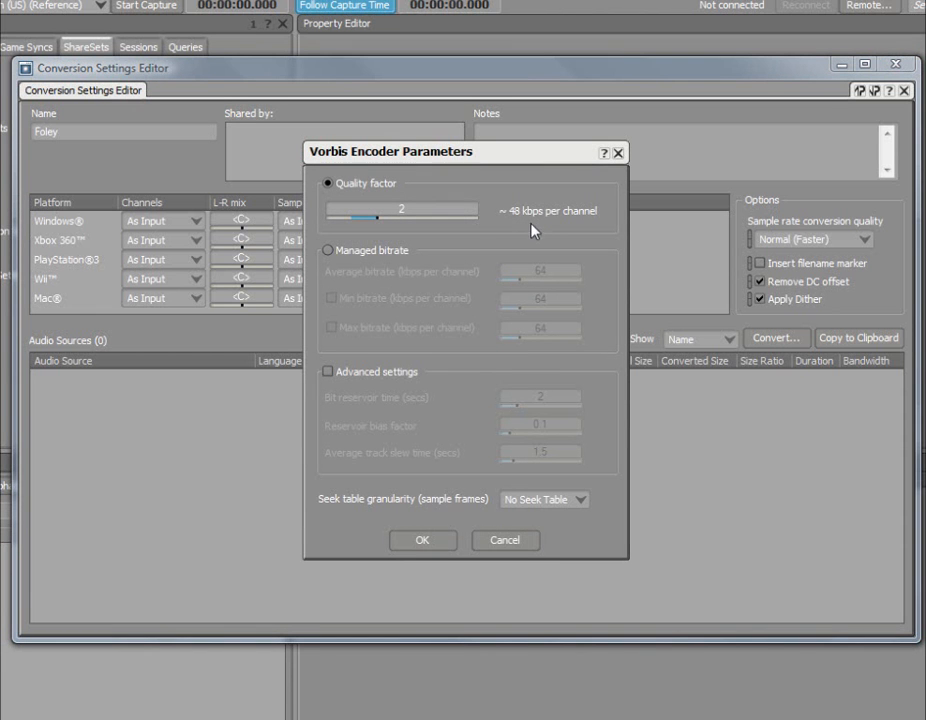
left_click(422, 540)
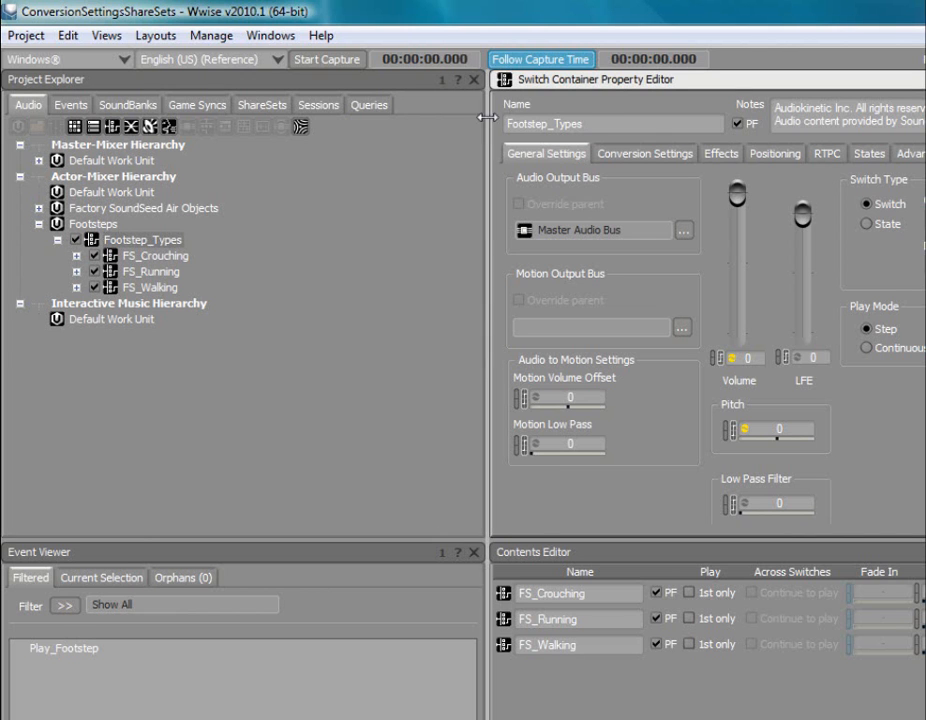
mouse_move(604, 176)
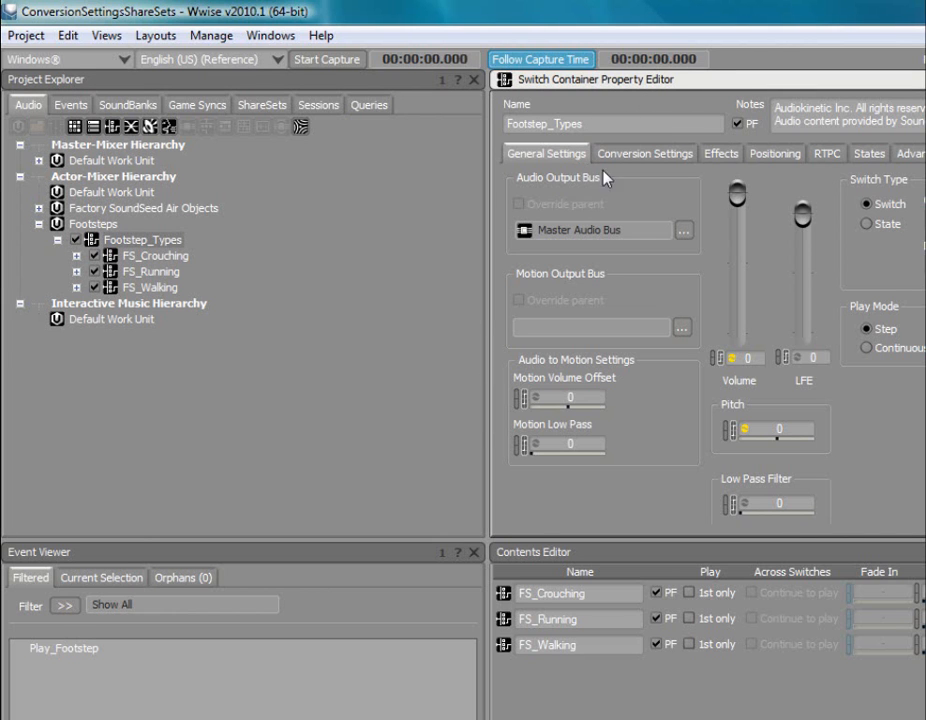
Assign Default Work Unit > Foley as Footstep_Types' conversion settings ShareSet
left_click(644, 152)
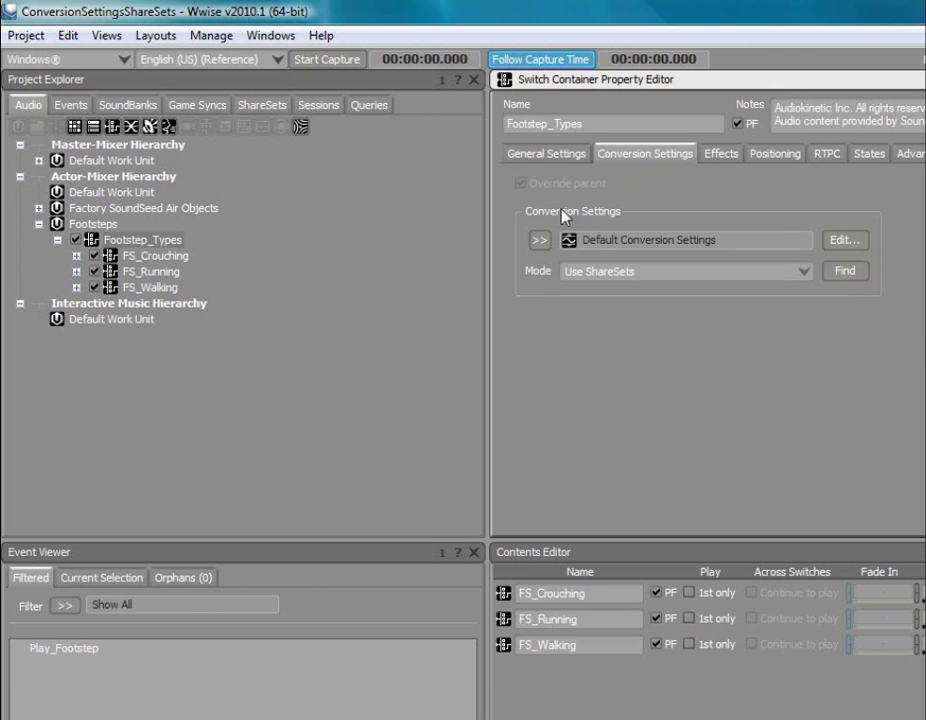
left_click(540, 240)
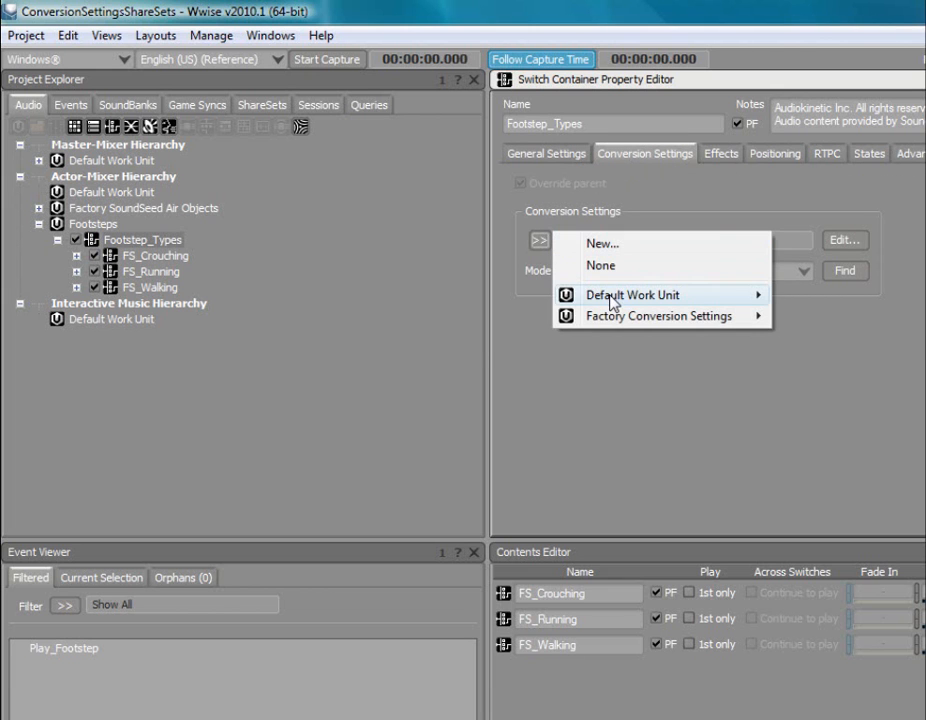
left_click(634, 296)
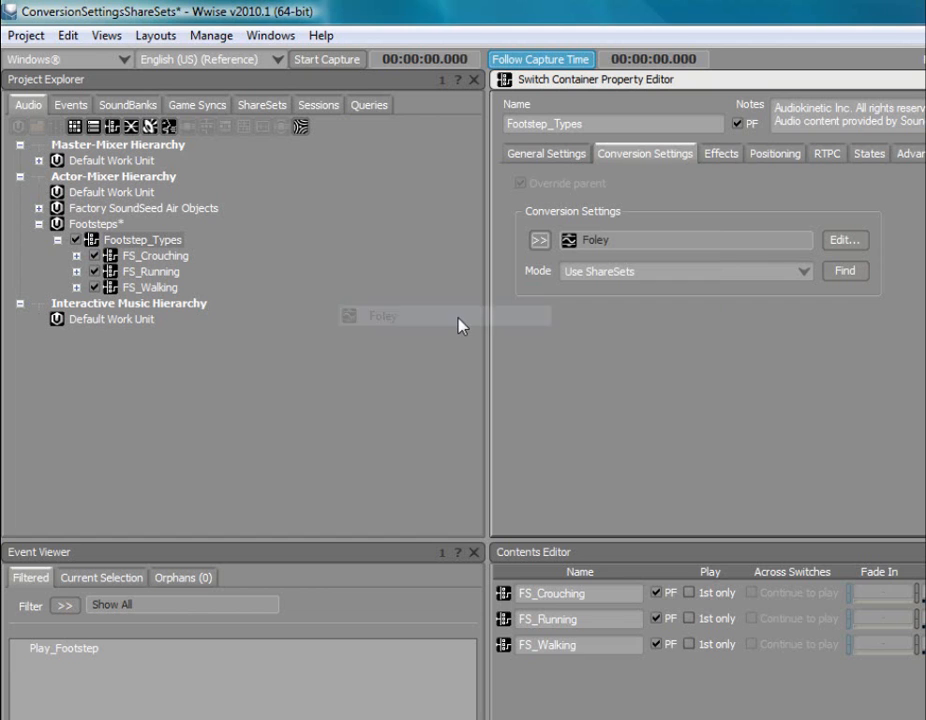
mouse_move(624, 328)
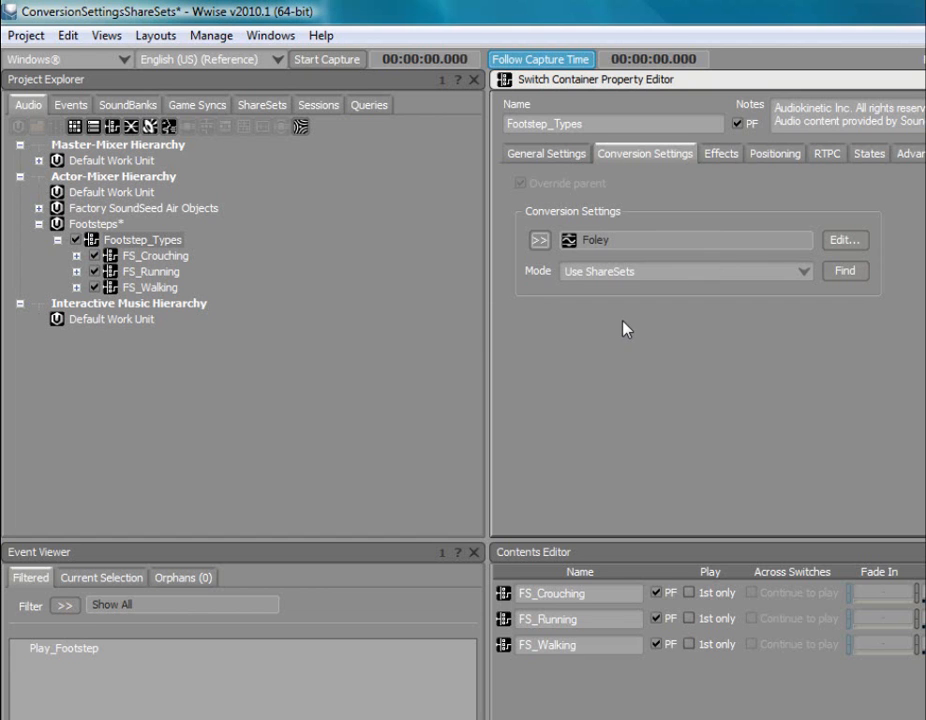
mouse_move(562, 244)
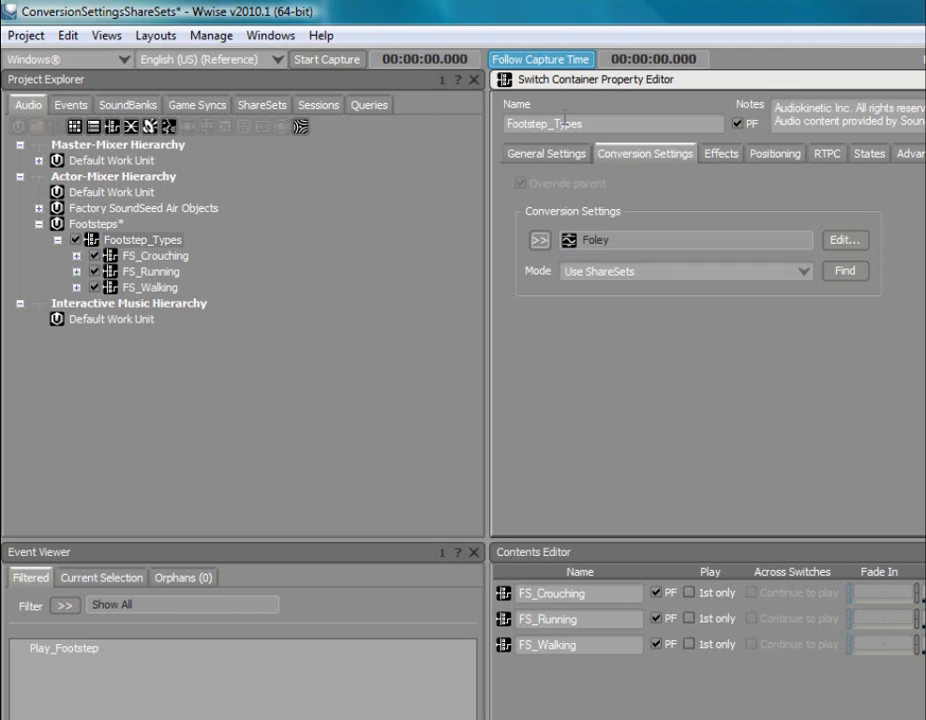
Check that FS_Crouching and FS_Running inherit Foley, then reselect Footstep_Types
left_click(152, 256)
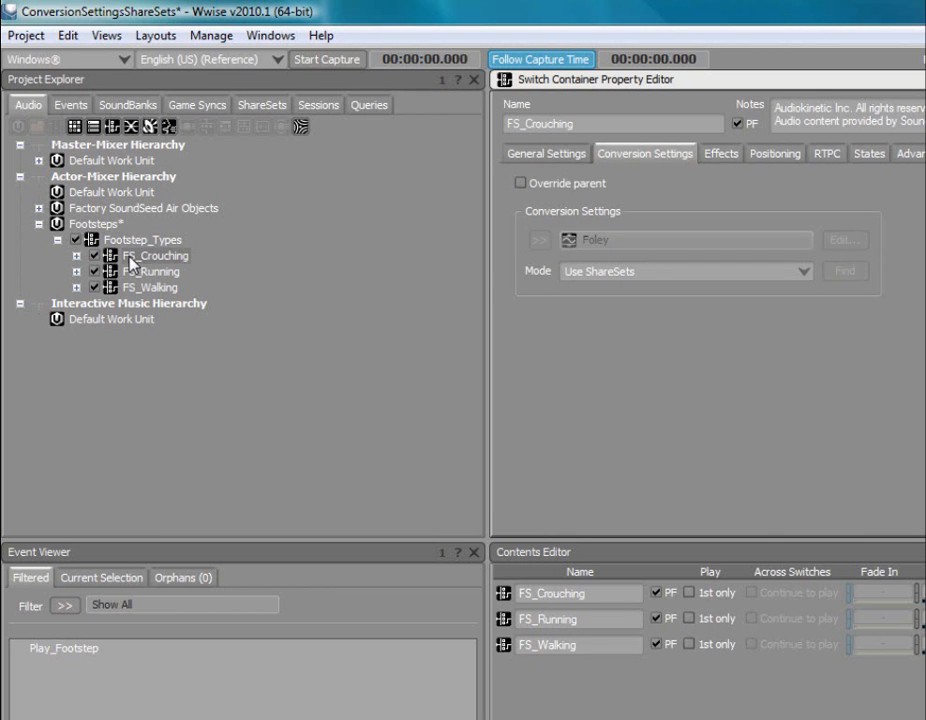
left_click(152, 272)
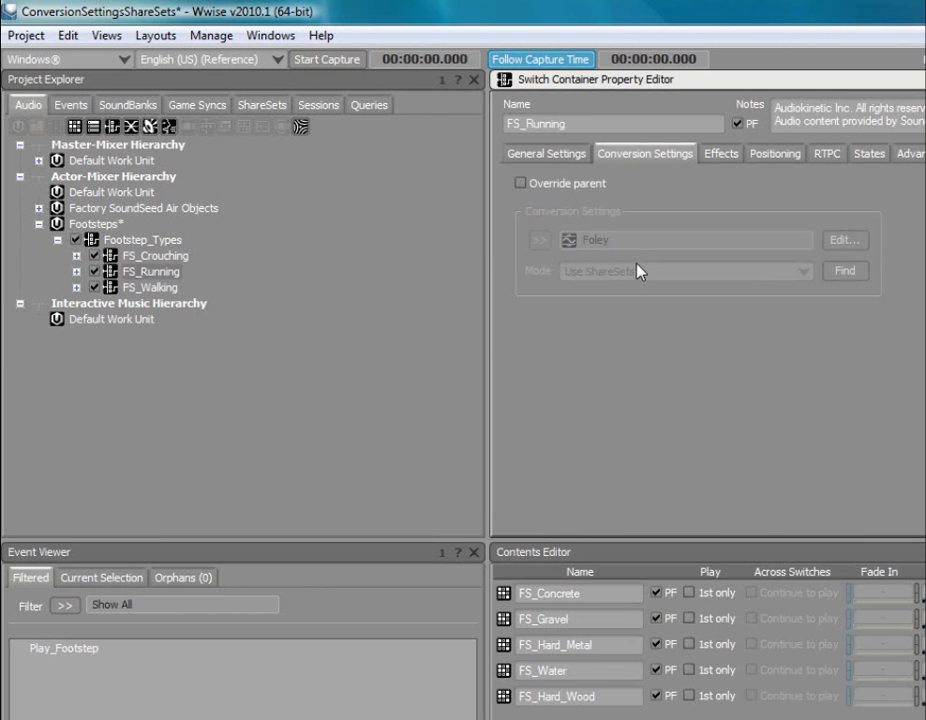
left_click(144, 240)
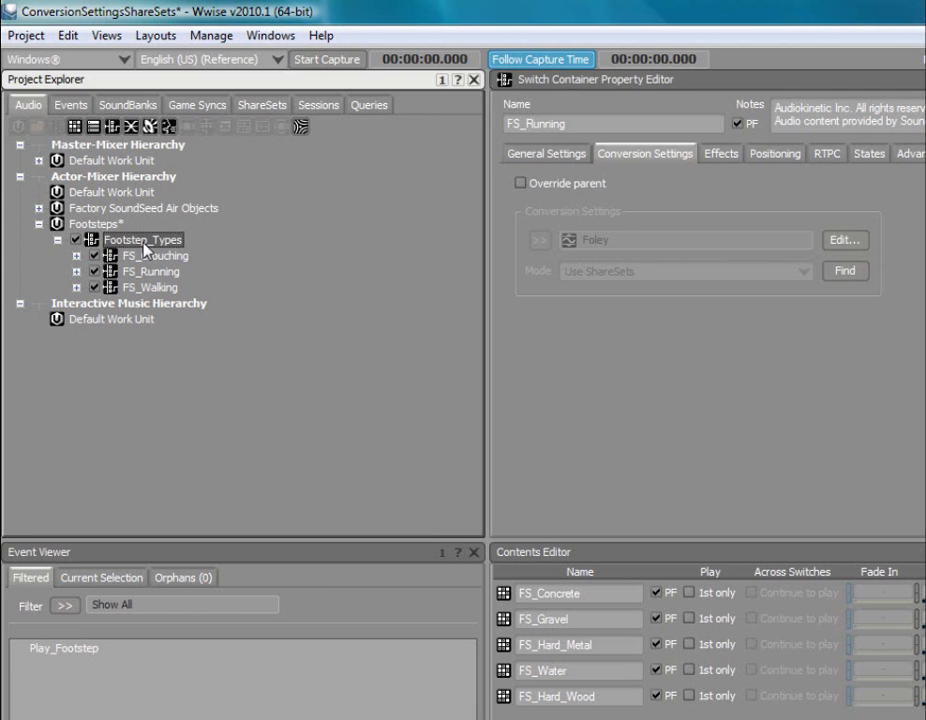
left_click(142, 240)
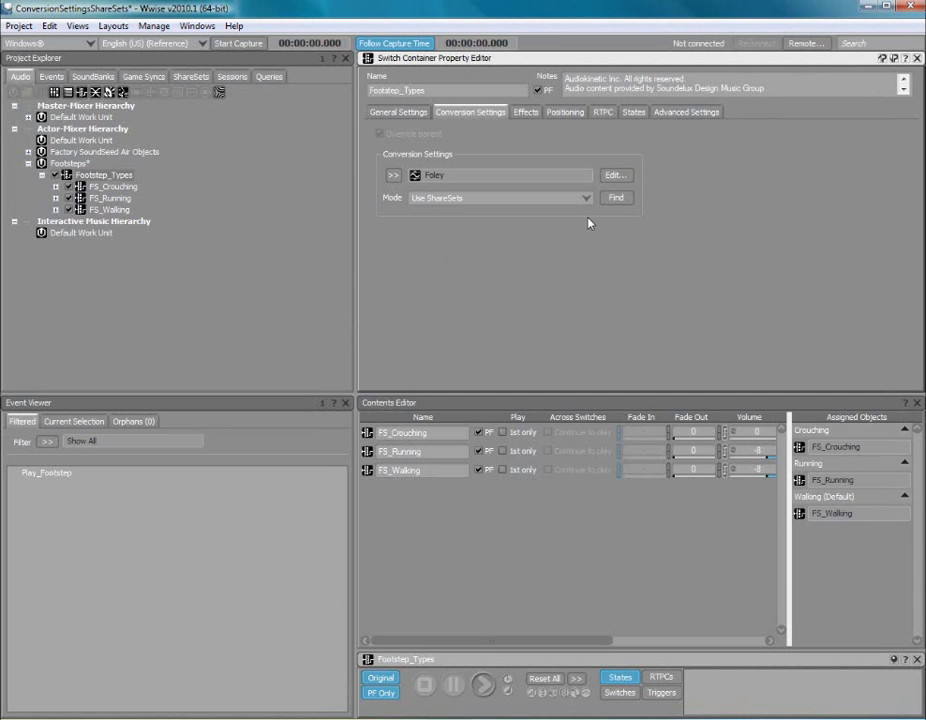
Reopen the Foley ShareSet editor listing the footstep sources and bring up Convert options
left_click(612, 174)
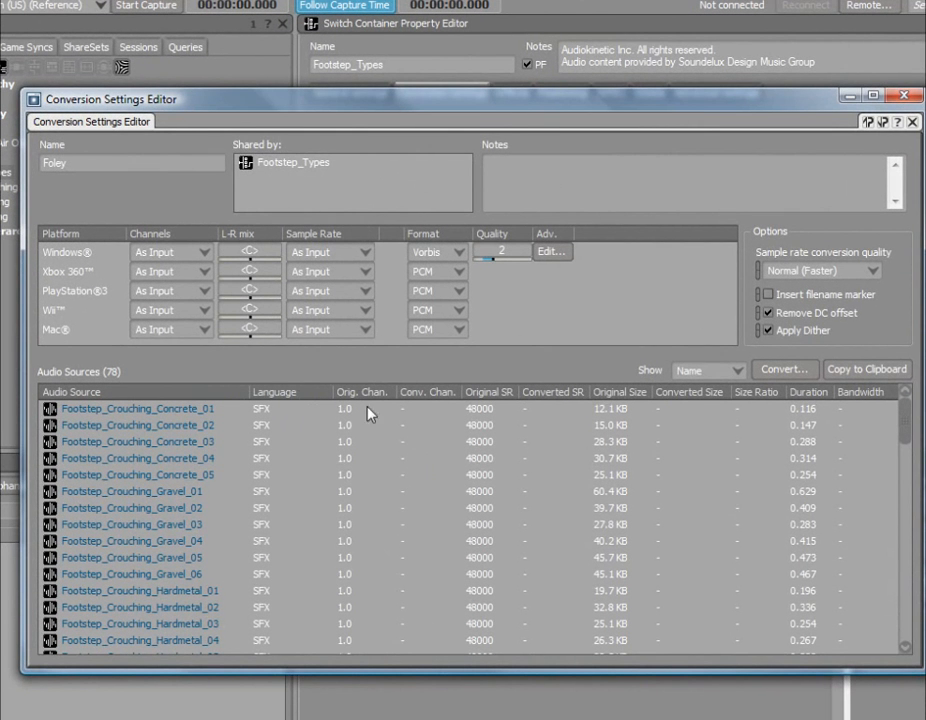
mouse_move(880, 420)
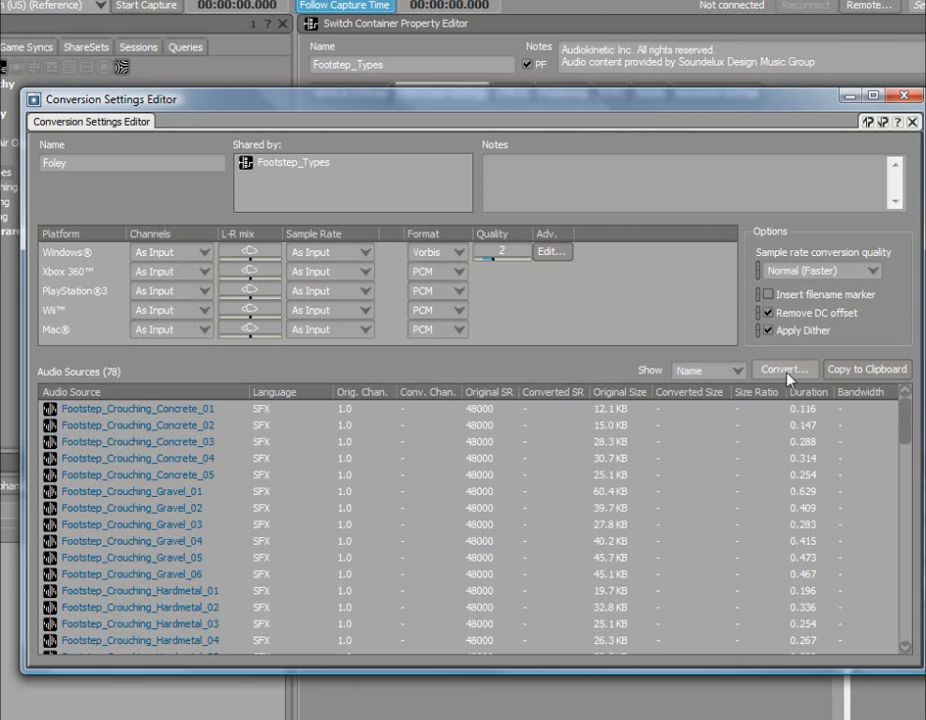
left_click(784, 368)
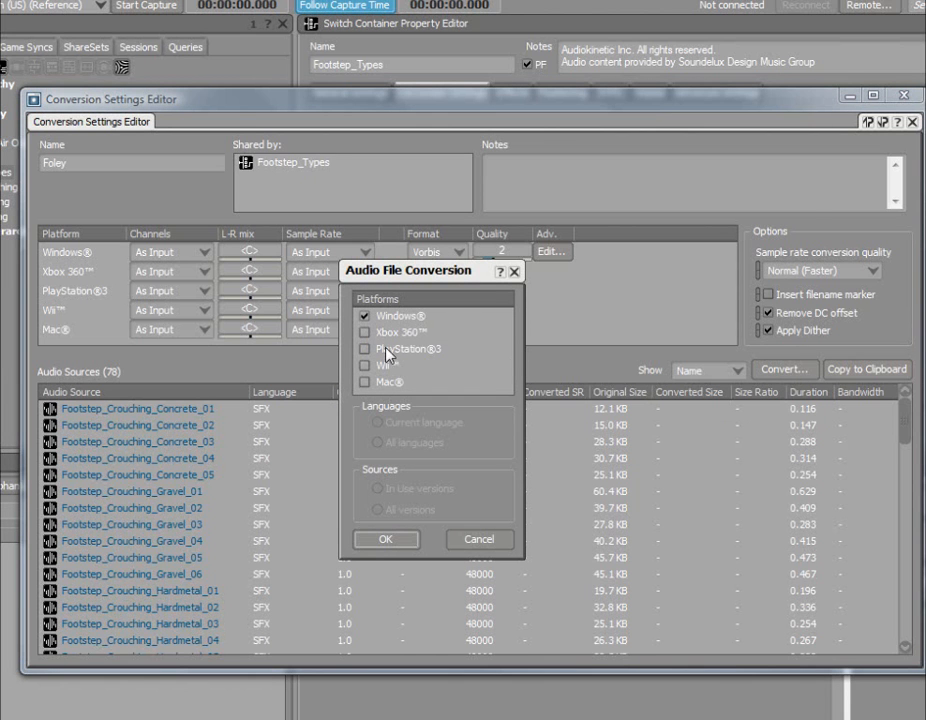
Choose the platforms in the Audio File Conversion dialog for the Foley sources
left_click(386, 540)
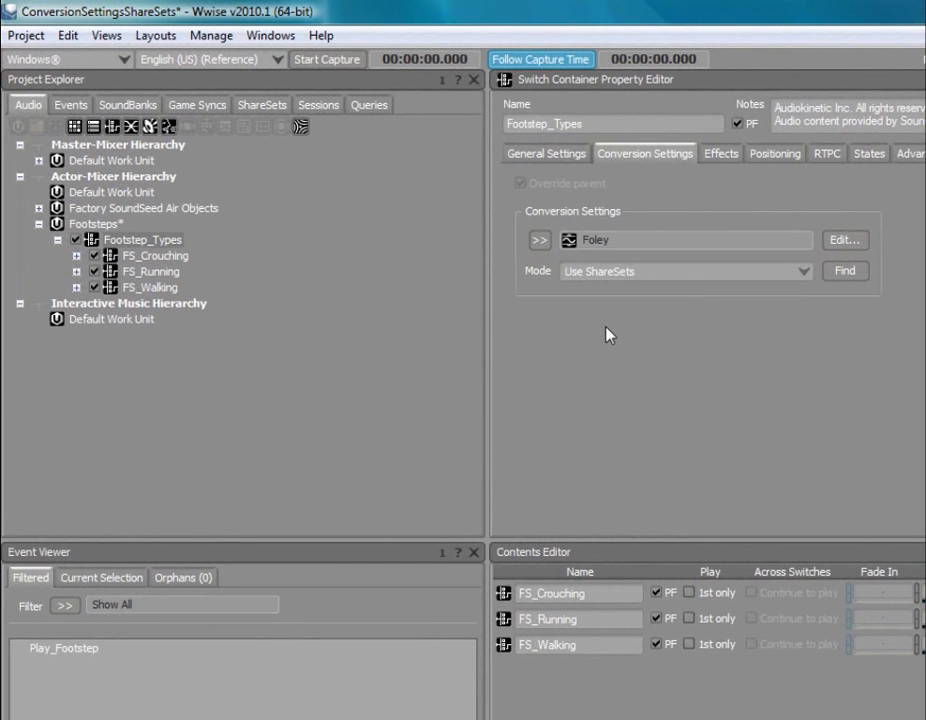
mouse_move(196, 292)
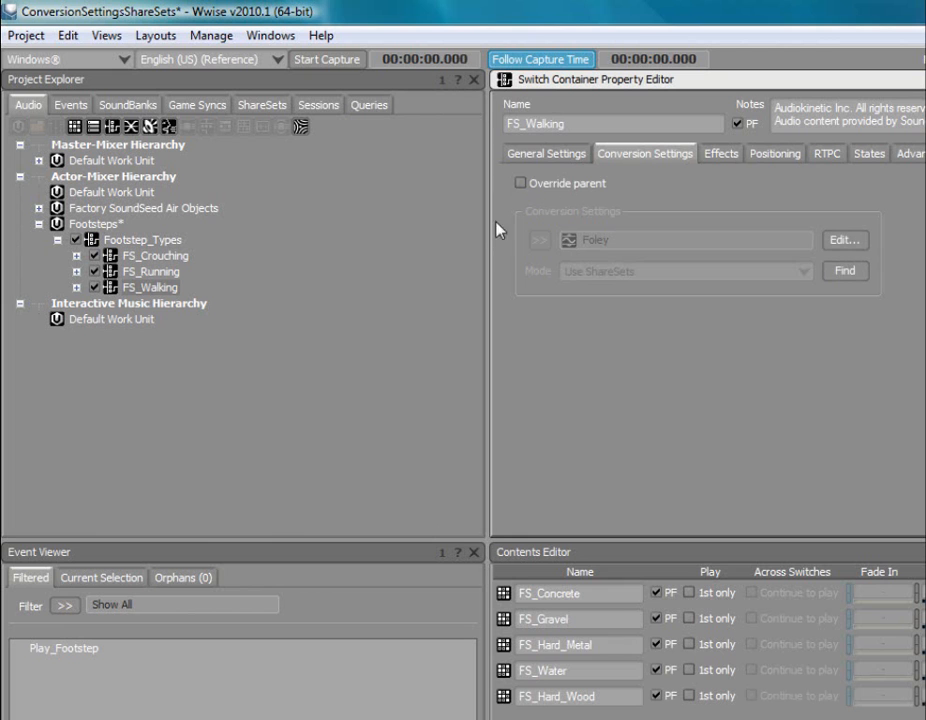
Enable Override parent on FS_Walking and assign Default Work Unit > FS_Walk as its ShareSet
left_click(520, 184)
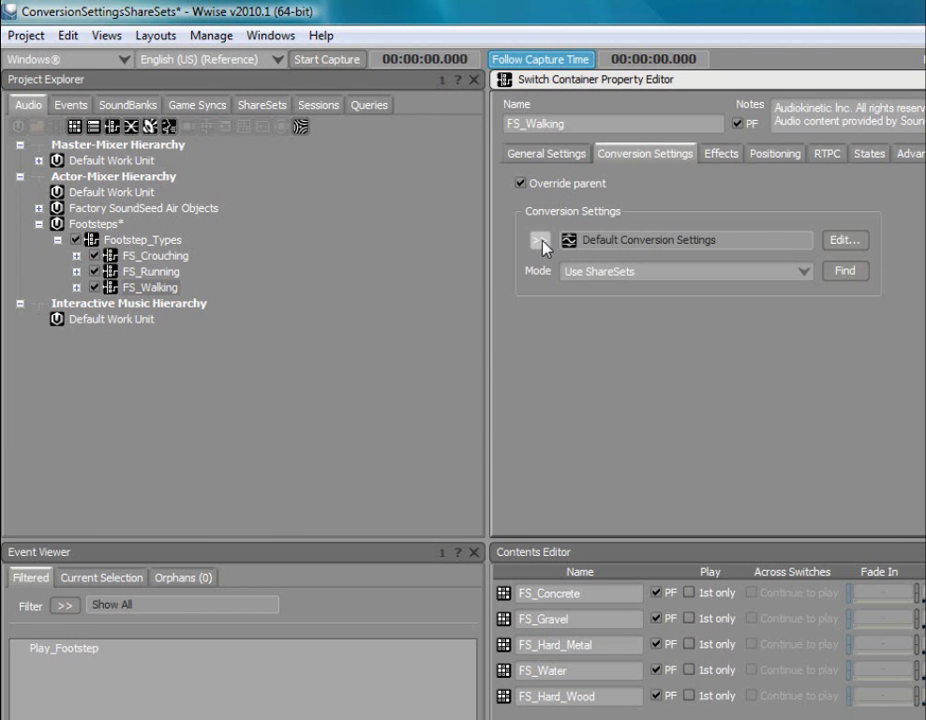
left_click(540, 240)
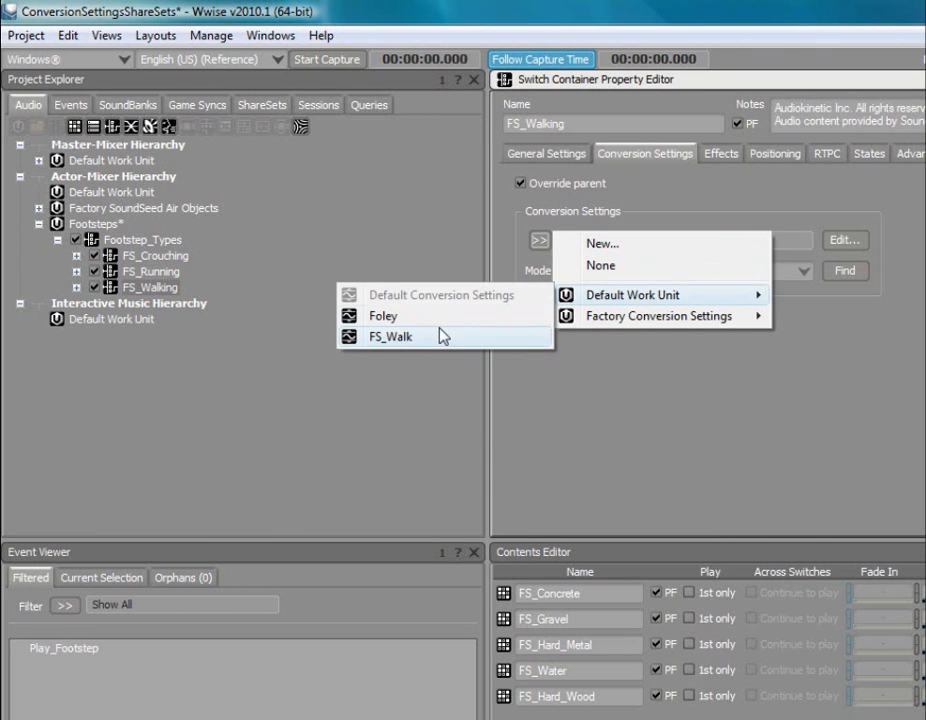
left_click(392, 336)
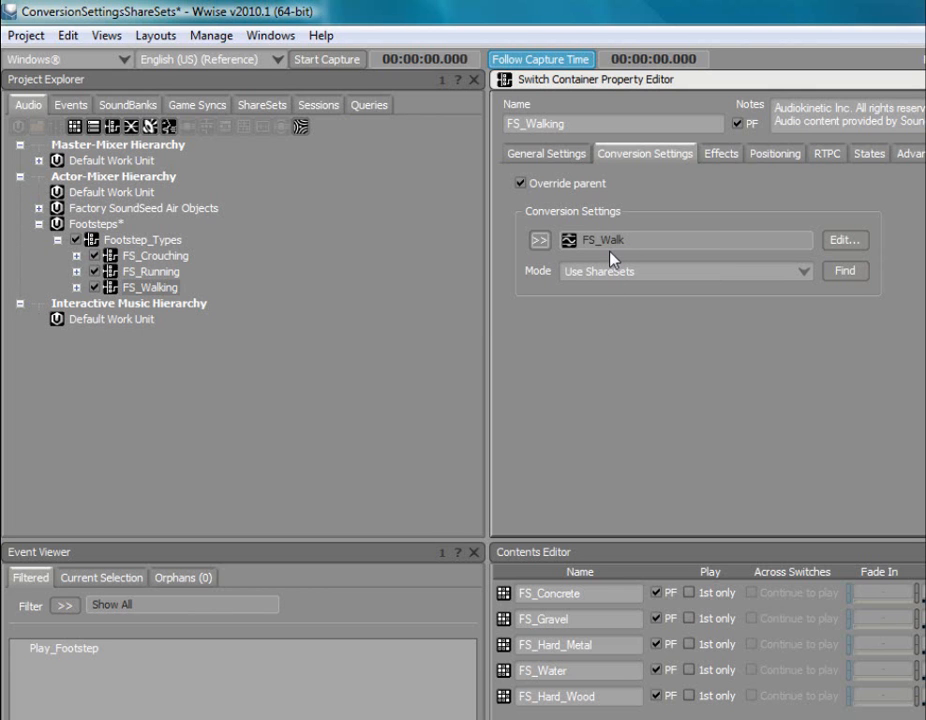
left_click(156, 36)
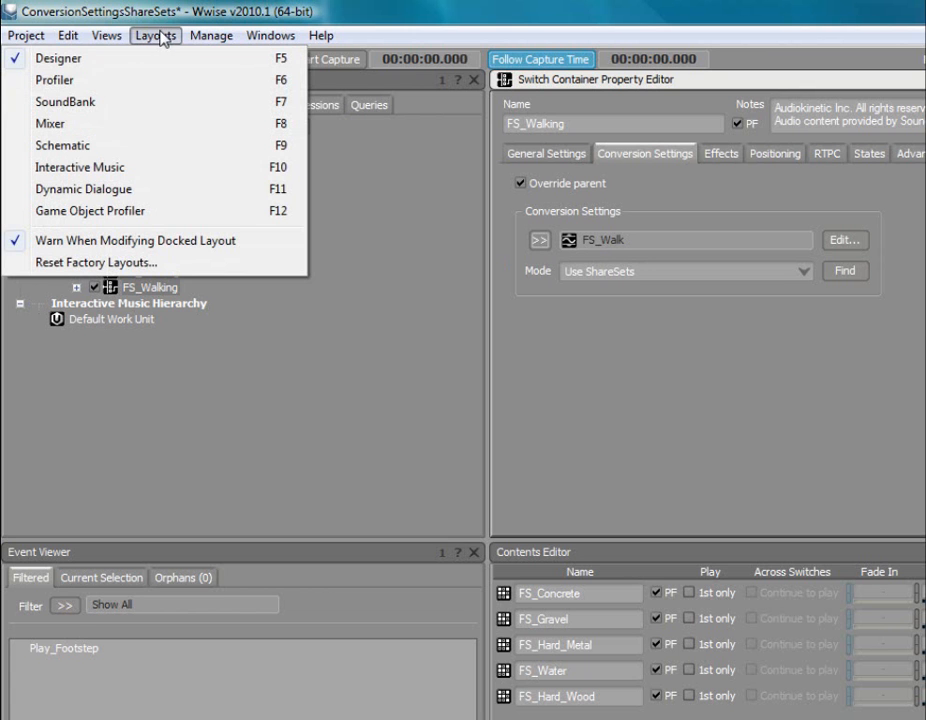
Switch to the Schematic layout, display Conversion Settings on nodes, and inspect FS_Walking's properties
left_click(62, 144)
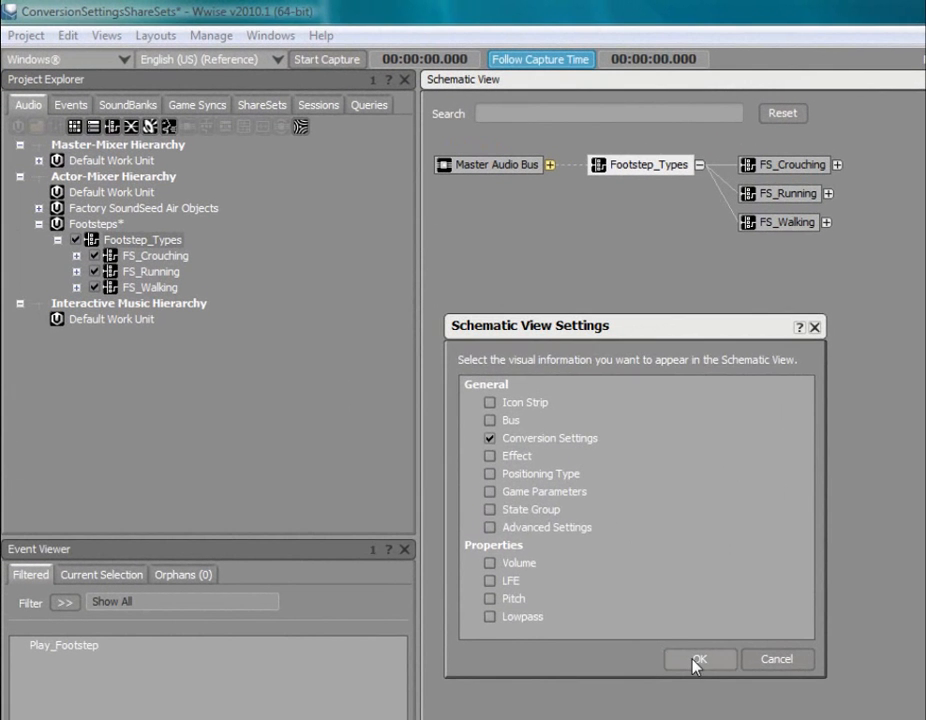
left_click(704, 660)
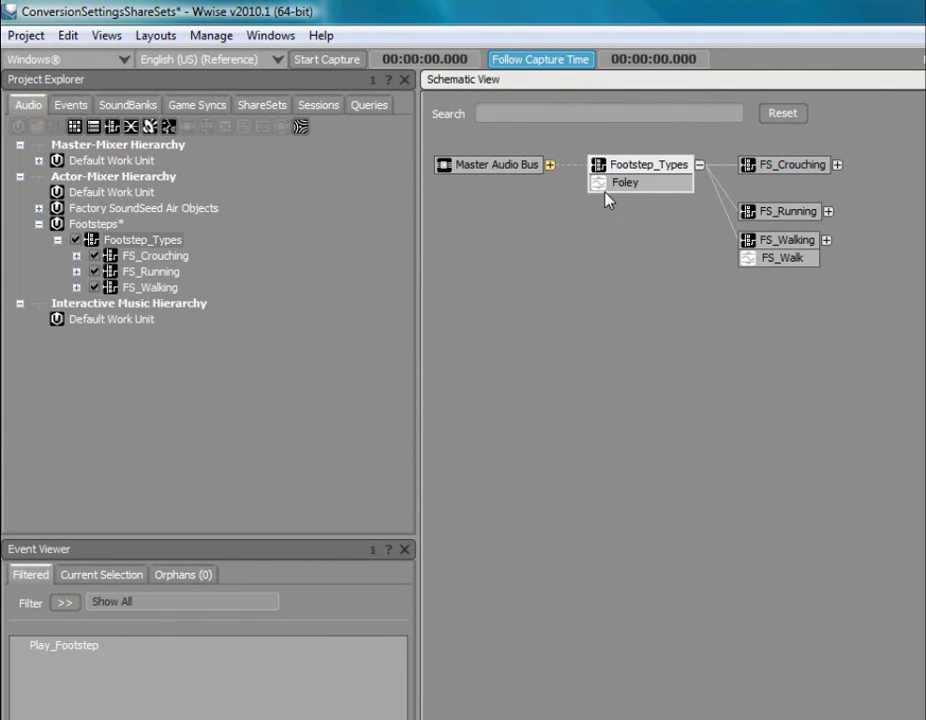
mouse_move(800, 280)
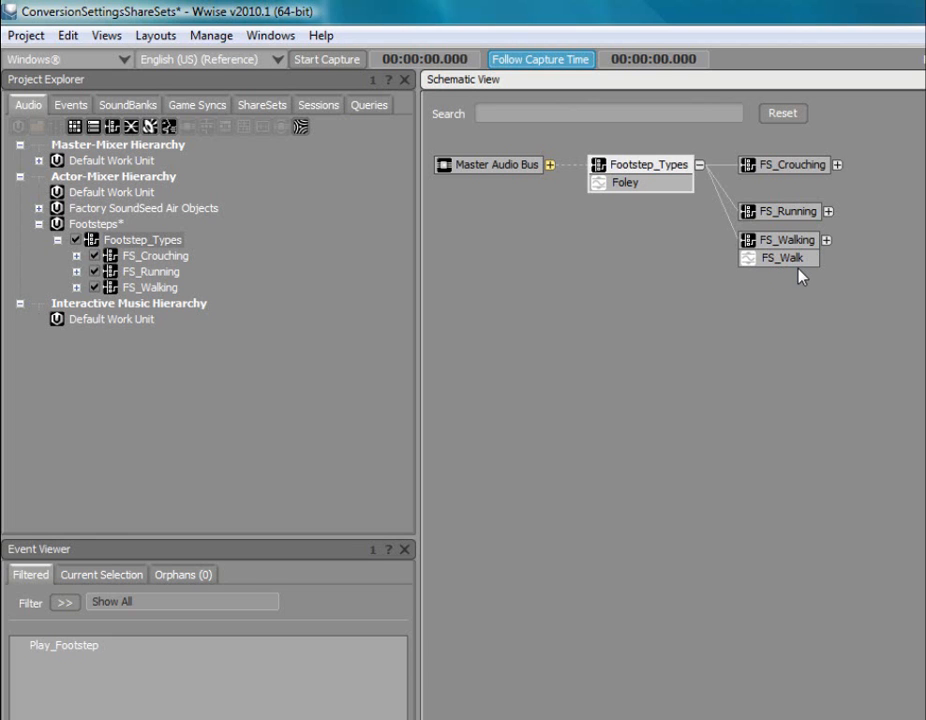
mouse_move(780, 292)
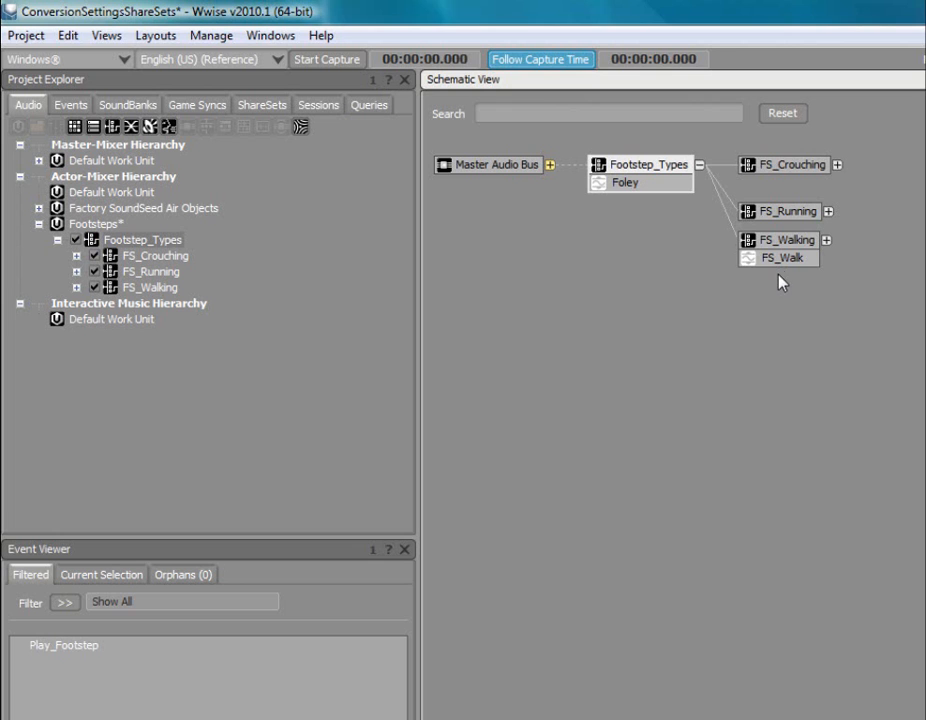
double_click(786, 240)
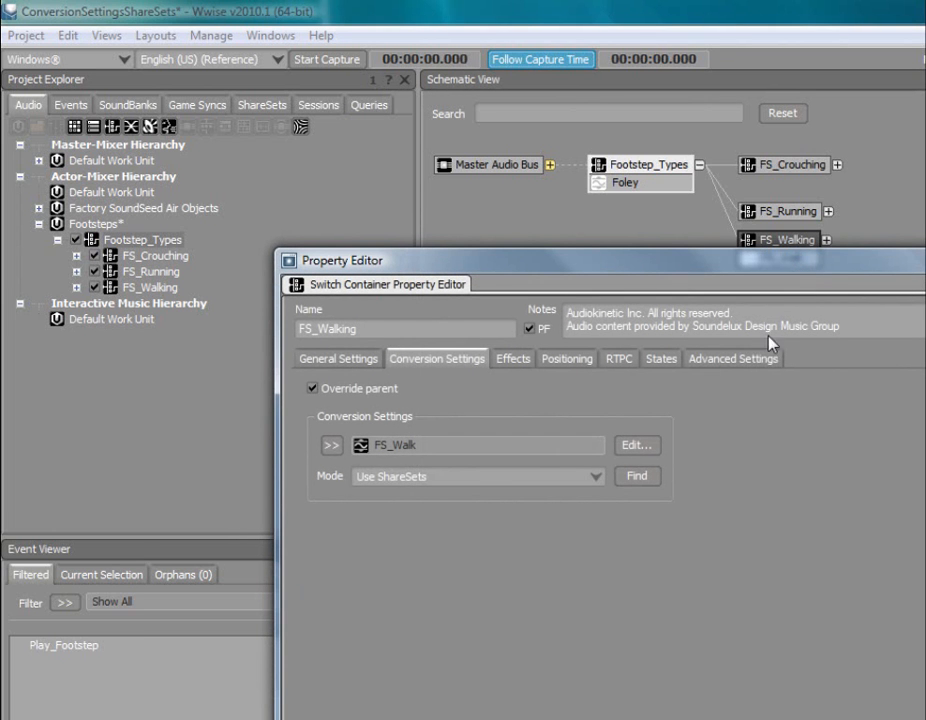